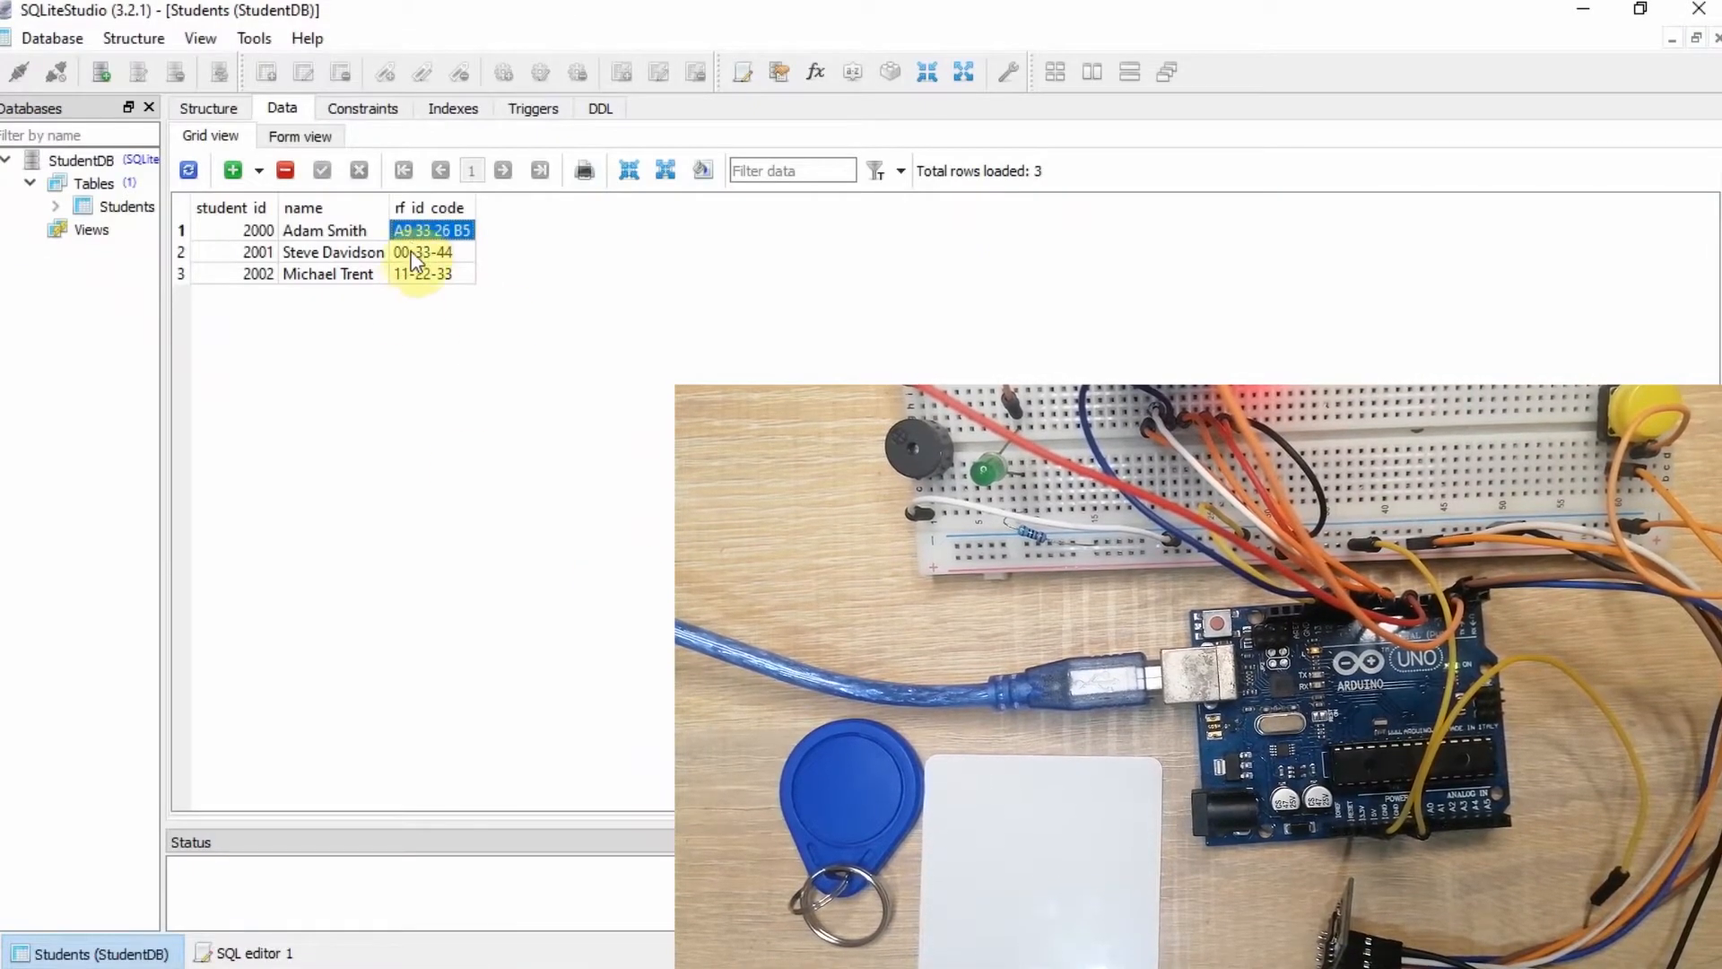
pyautogui.moveTo(432, 230)
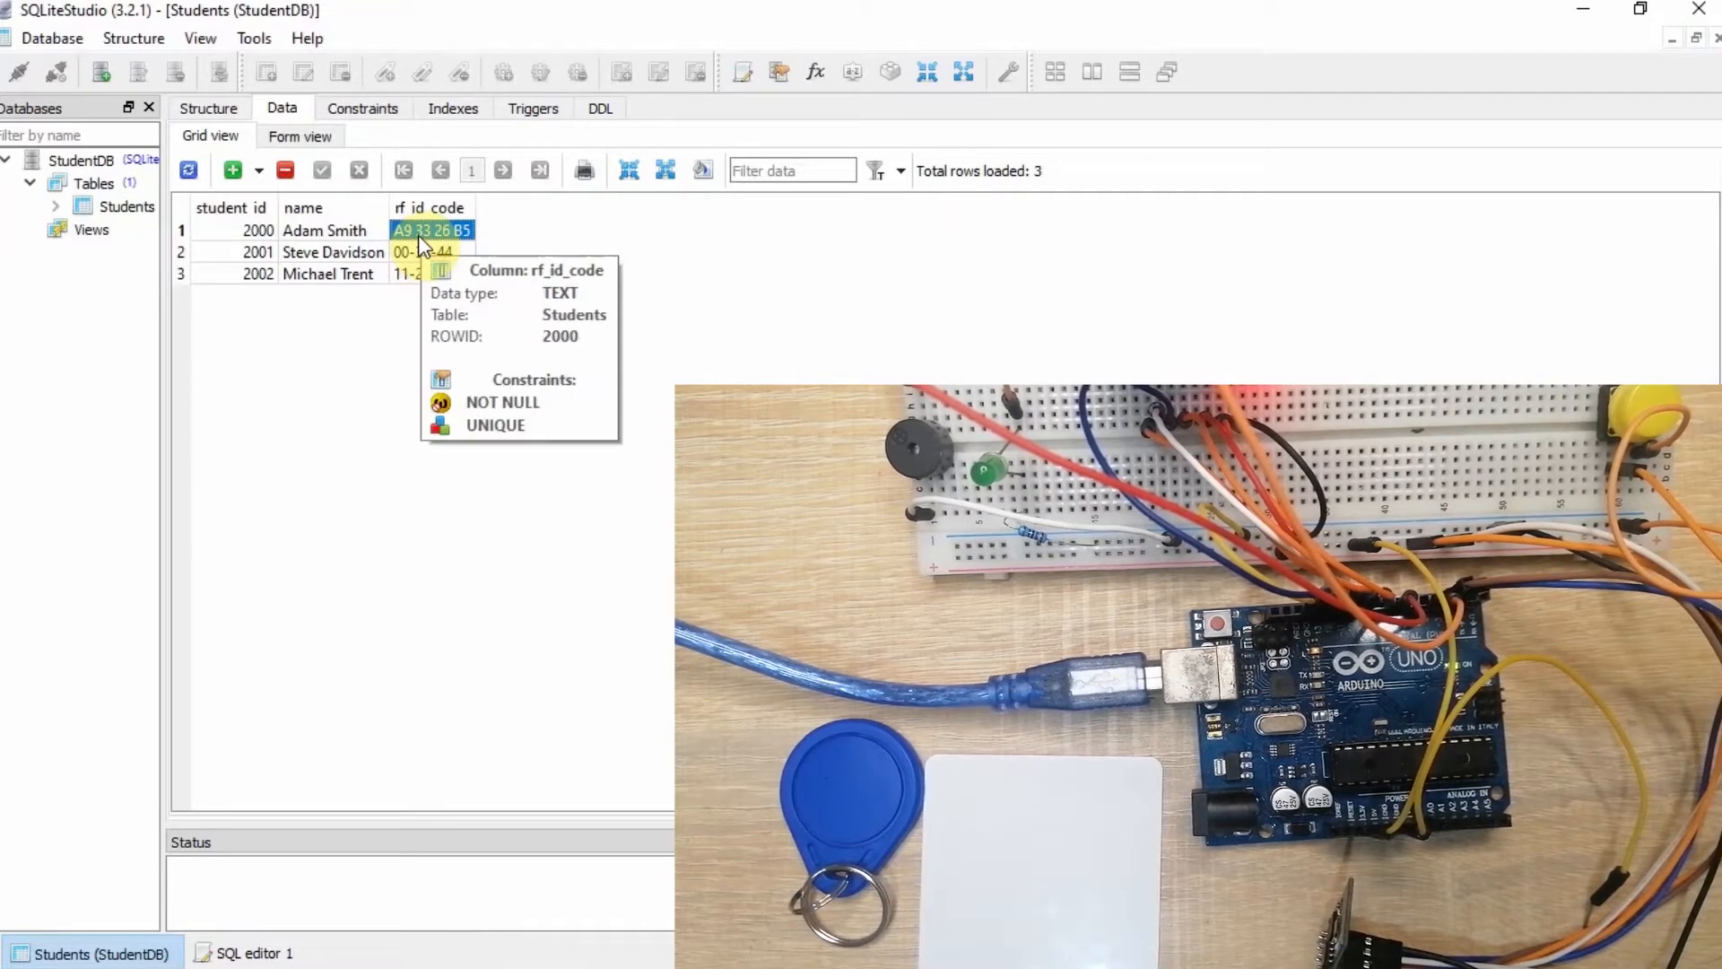
# Highlight the Serial Monitor log lines showing tag A9 33 26 B5 returned is_authorized true
pyautogui.click(184, 230)
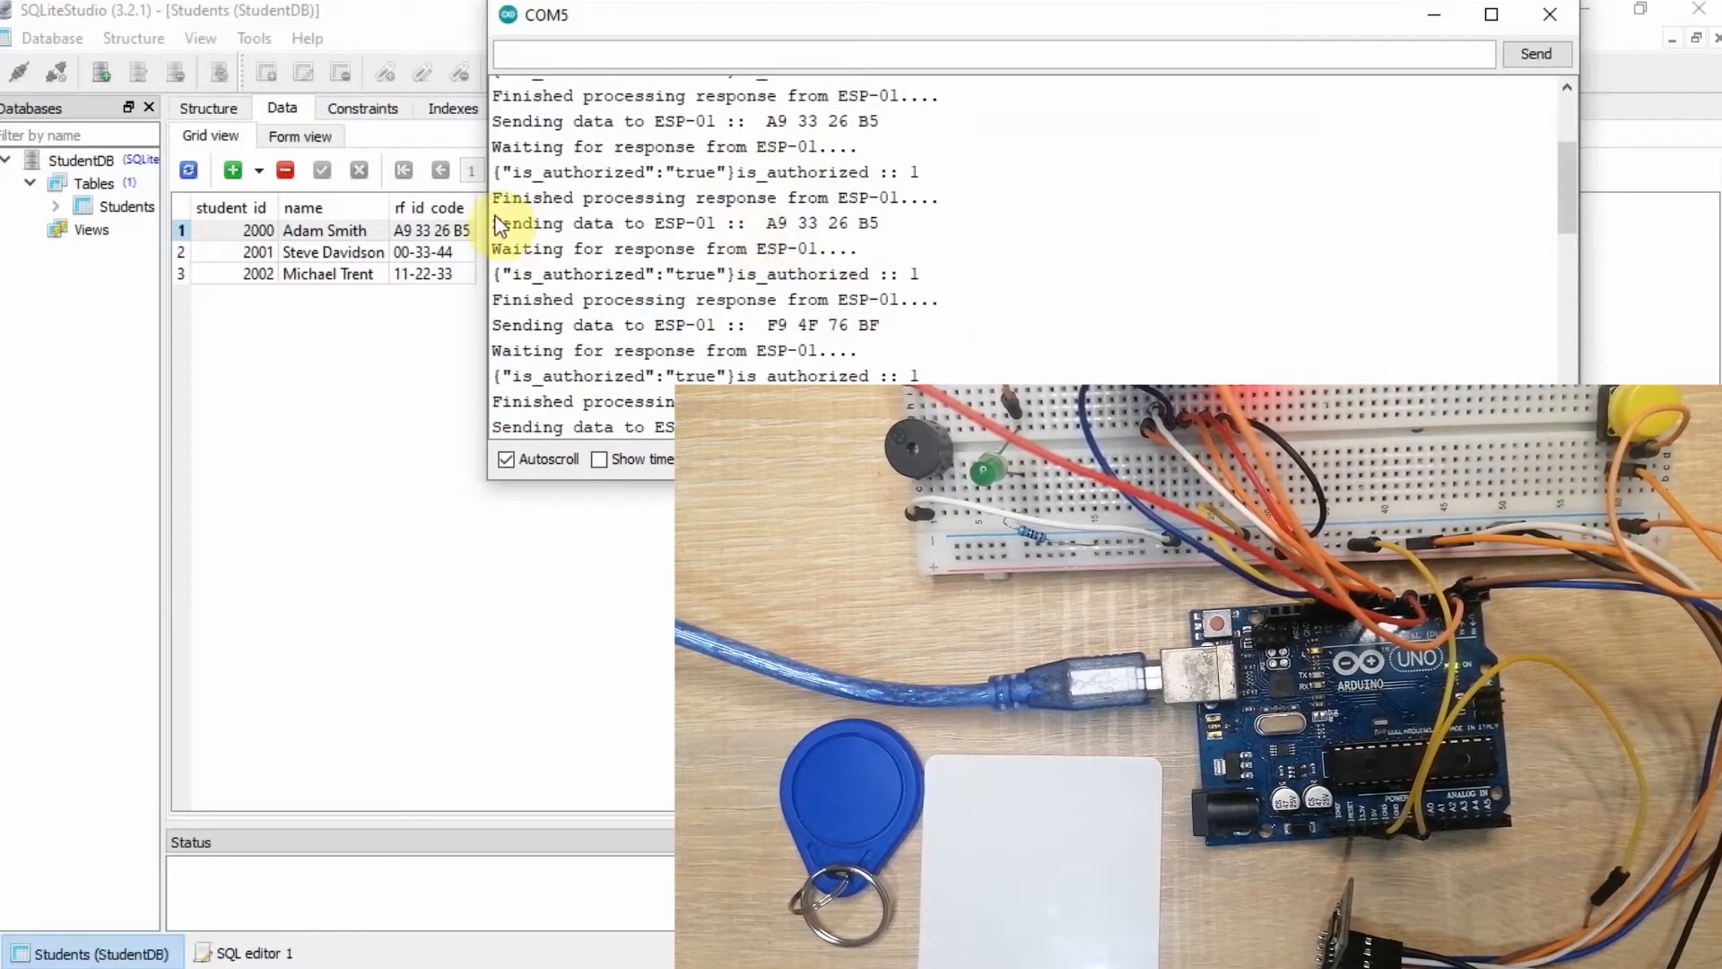
pyautogui.moveTo(494, 223); pyautogui.dragTo(879, 249)
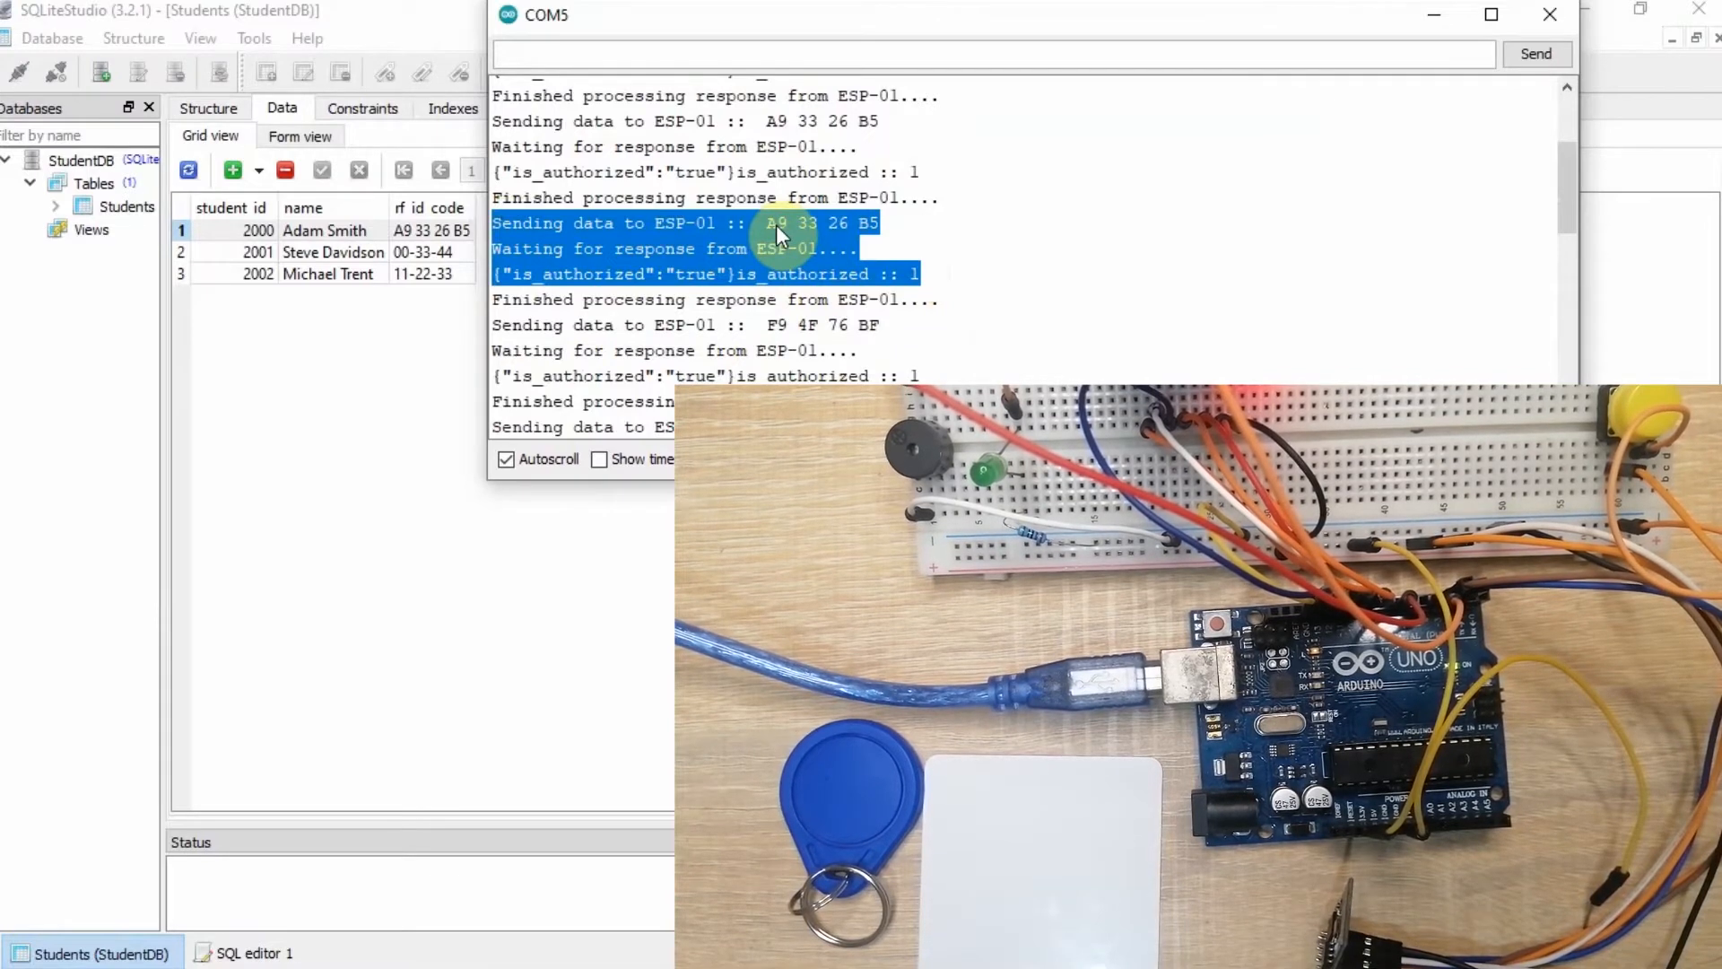
pyautogui.moveTo(554, 286)
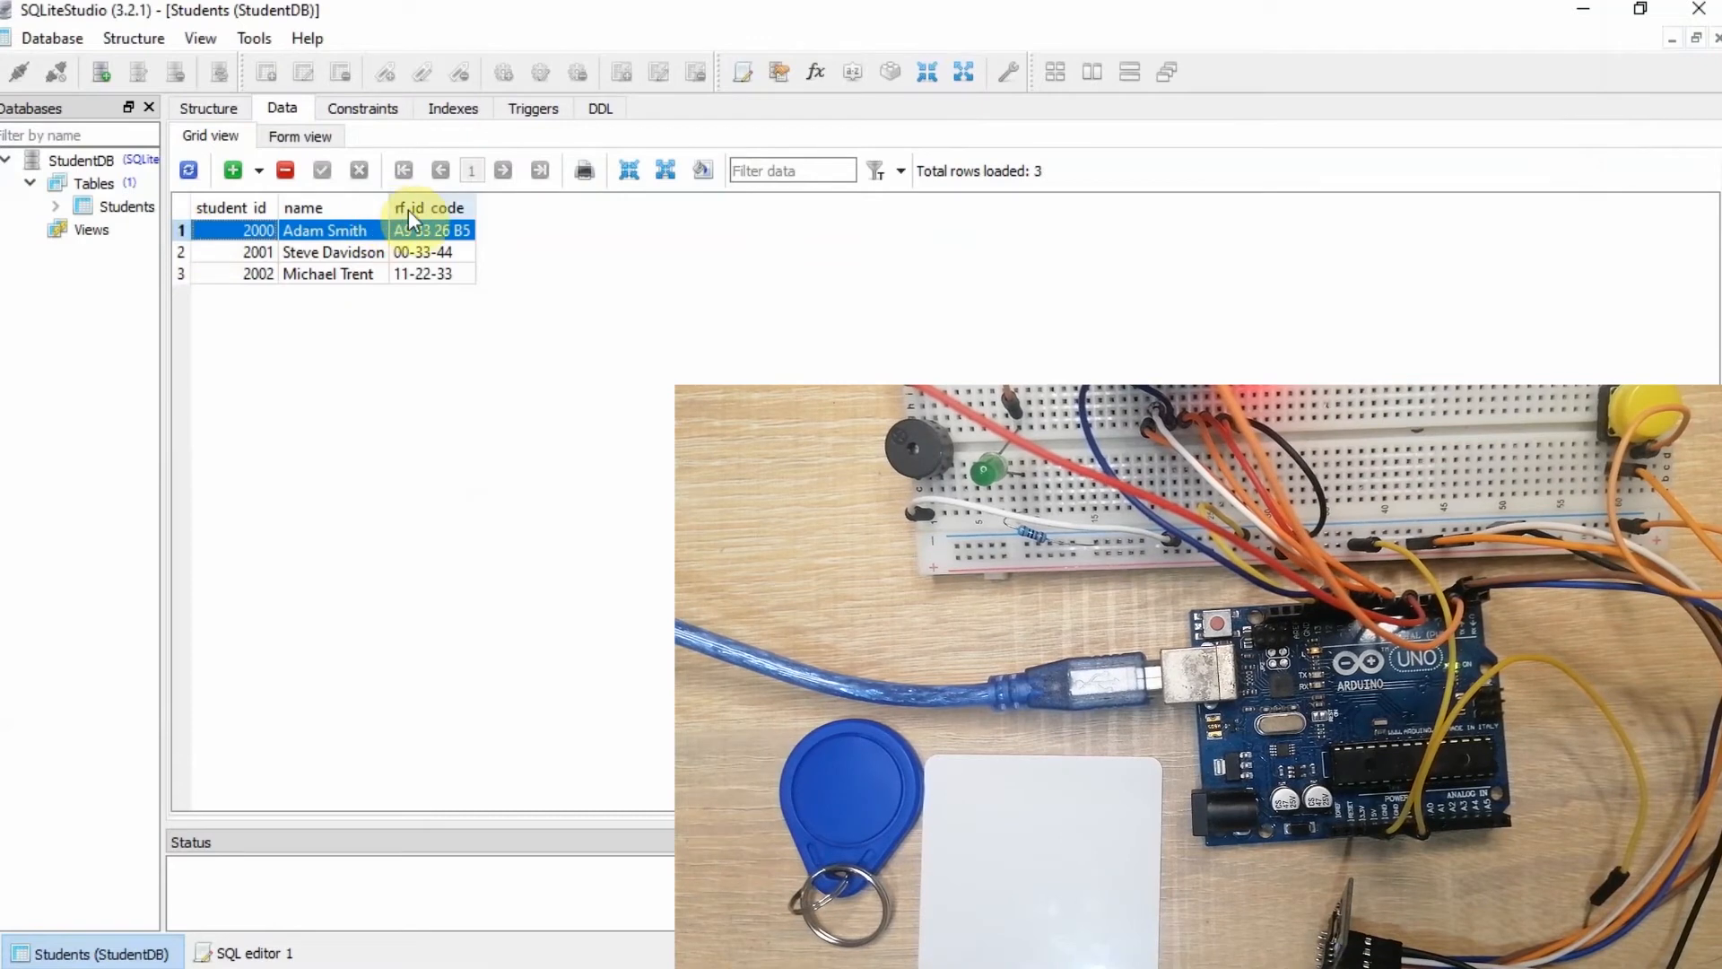
# Sort the Students grid by rf_id_code descending, listing students 2000, 2002, 2001
pyautogui.click(442, 207)
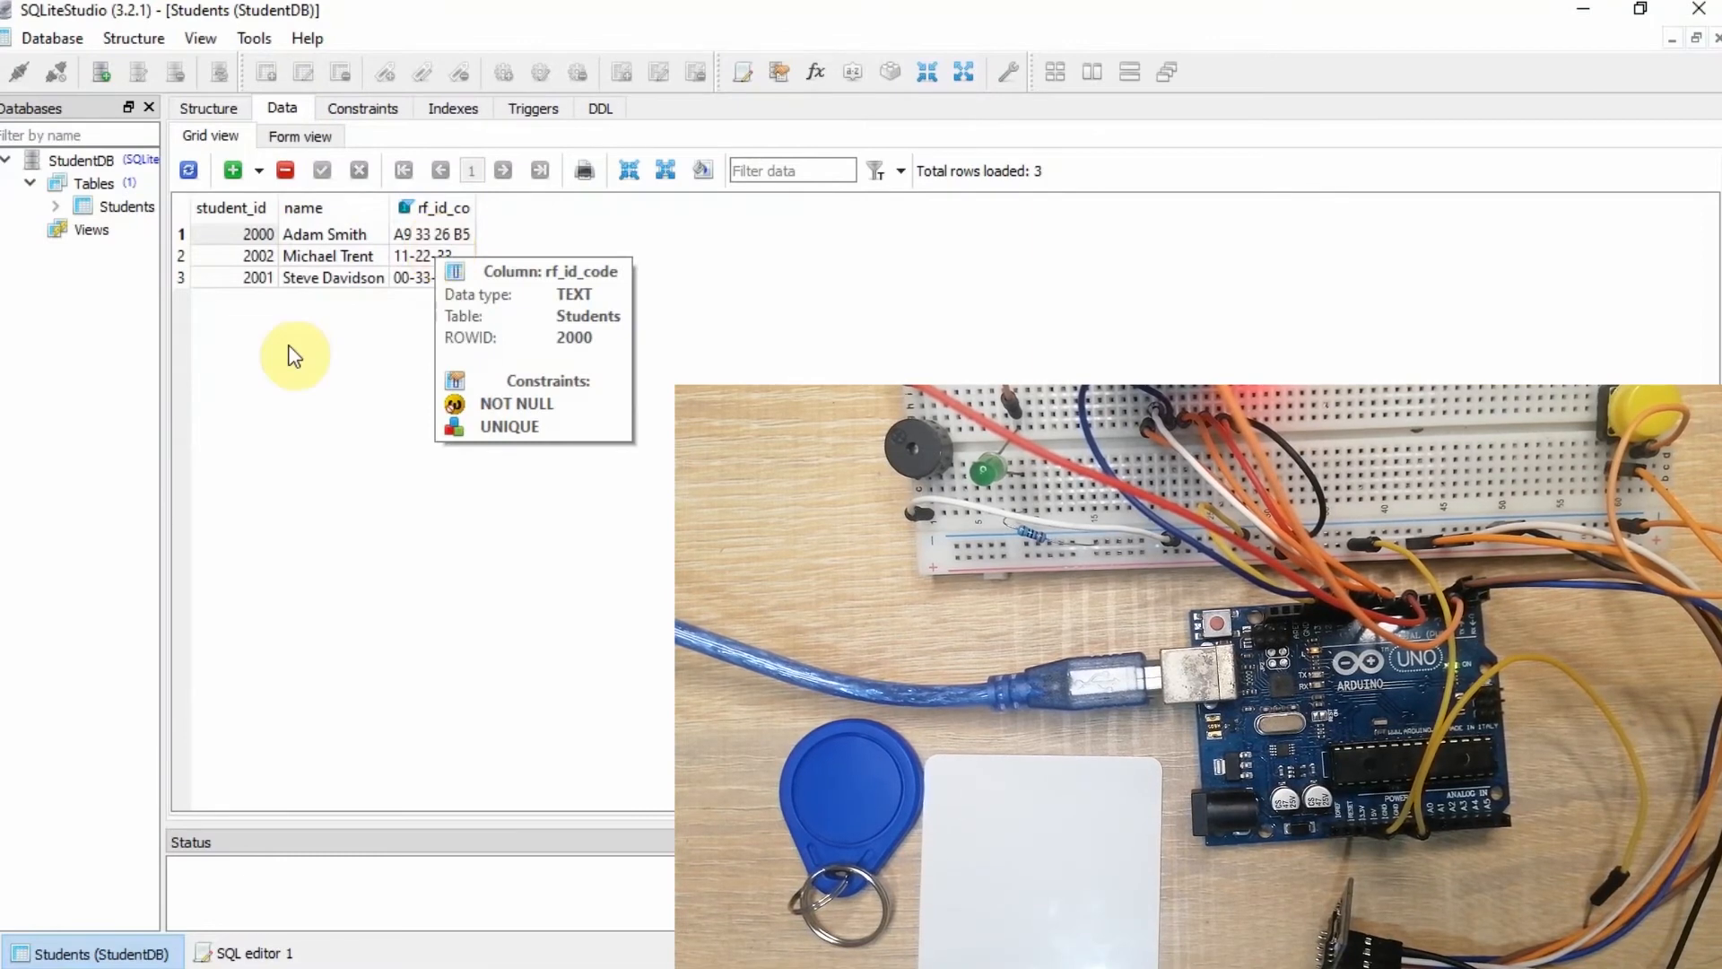
pyautogui.moveTo(371, 583)
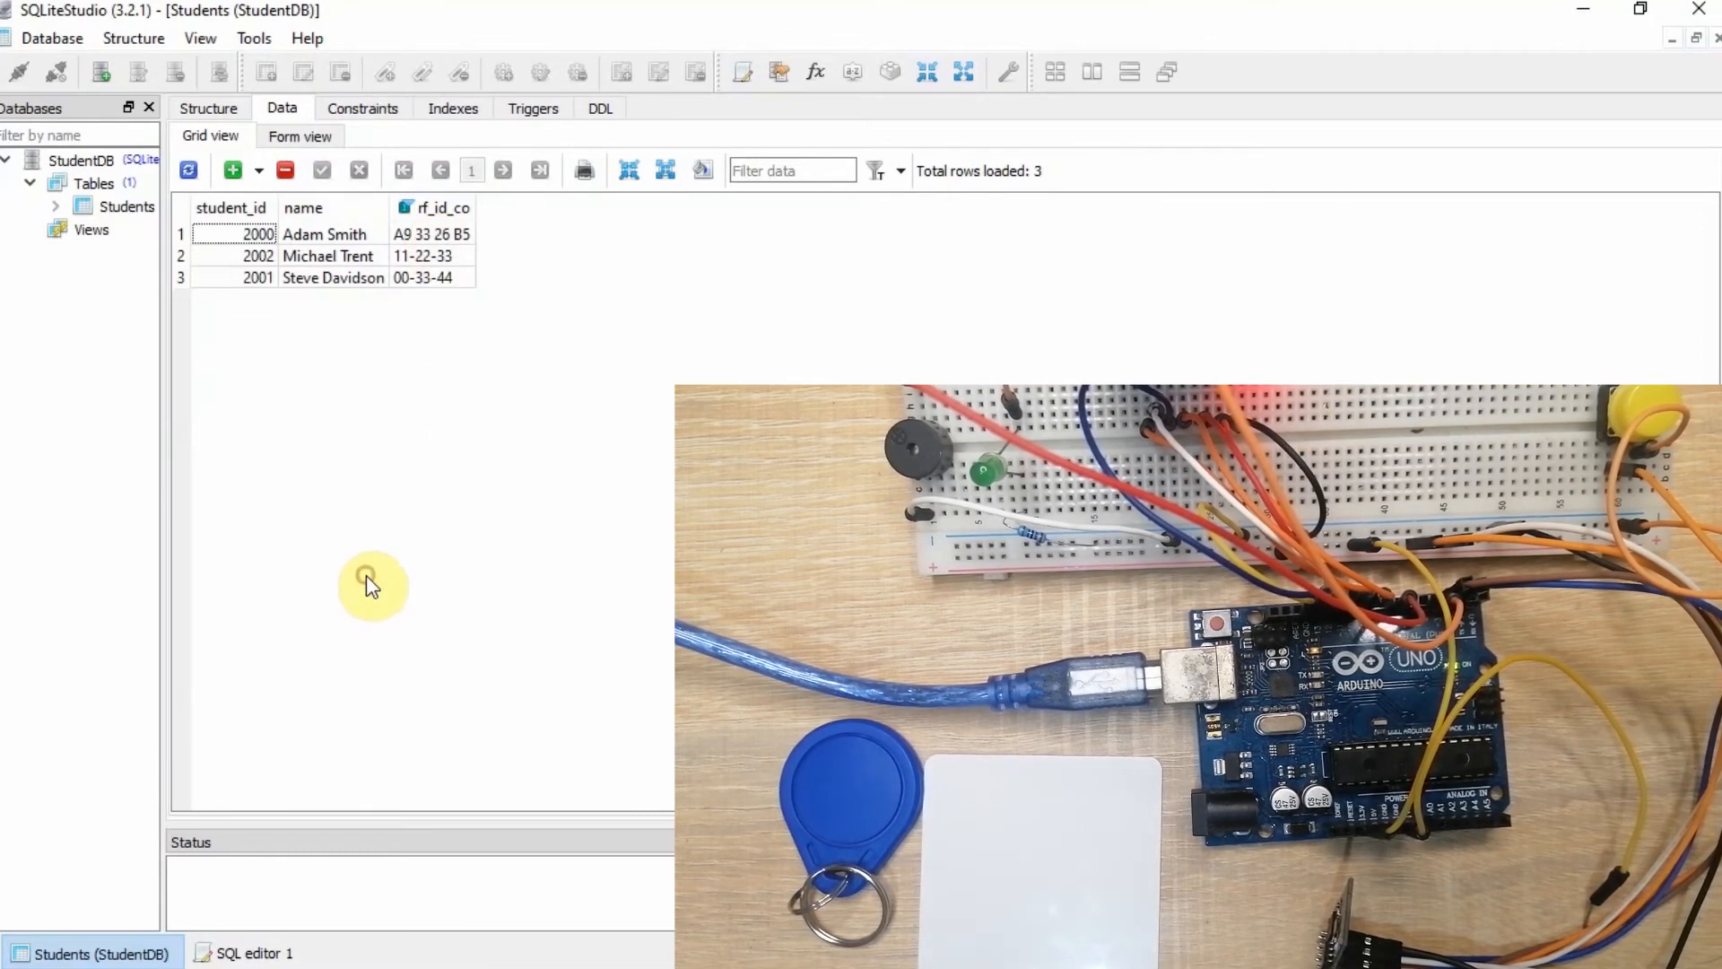